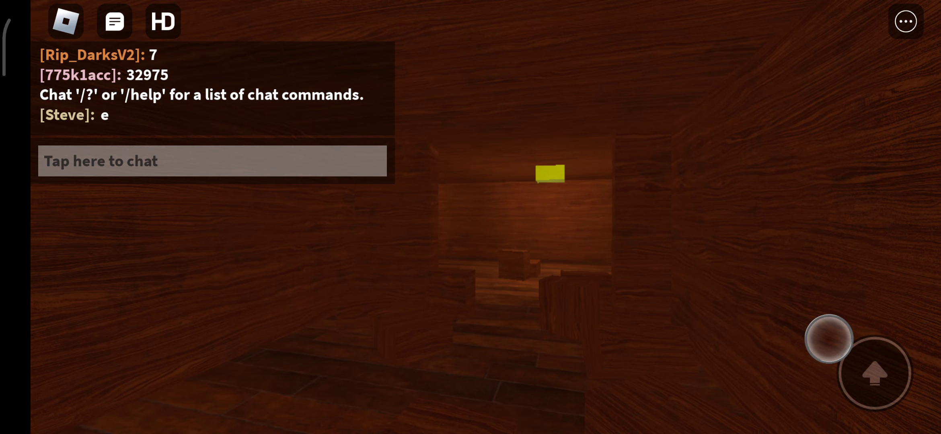
- Send the chat message 'E' to the other players in the in-game chat
left_click(212, 161)
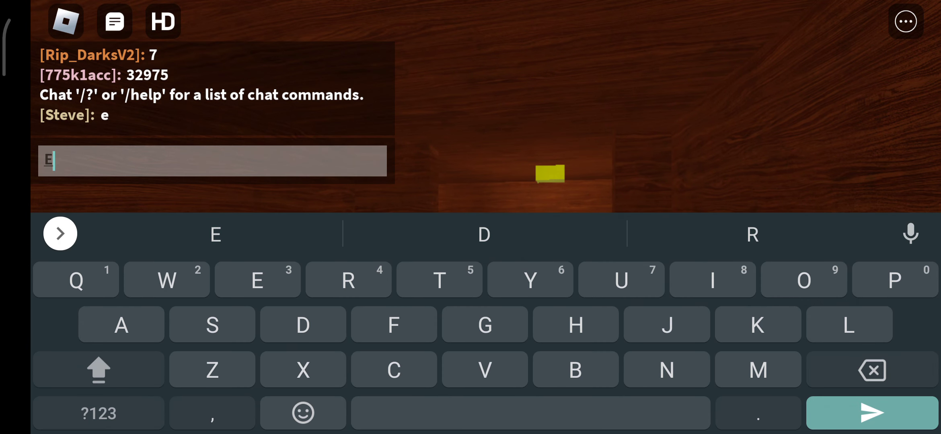
left_click(873, 413)
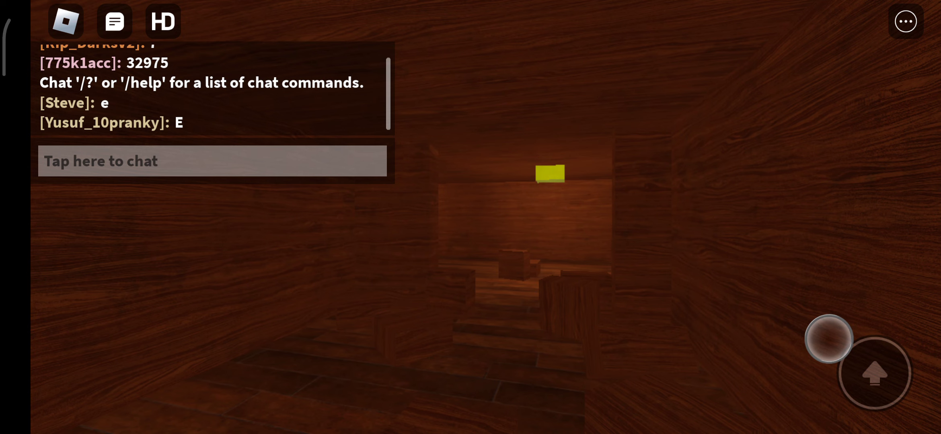